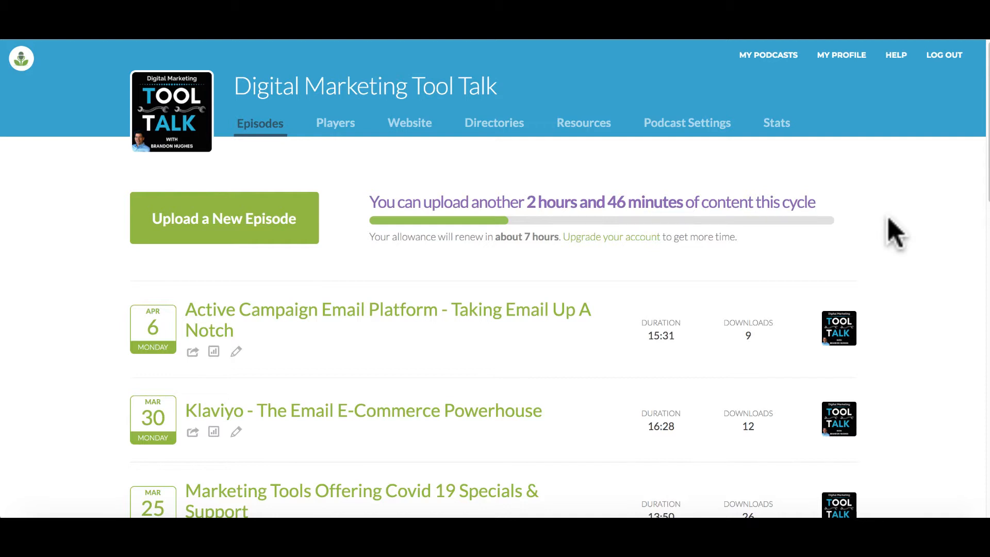
{"action": "mouse_move", "coordinate": [918, 218]}
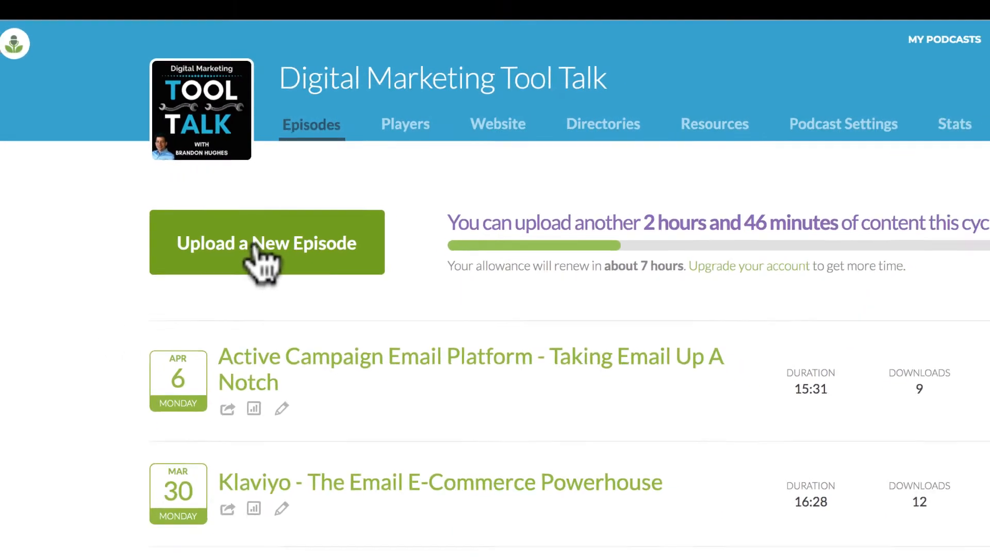
Step: Start a new episode upload and review the remaining 2 hours 46 minutes of episode time
{"action": "left_click", "coordinate": [266, 244]}
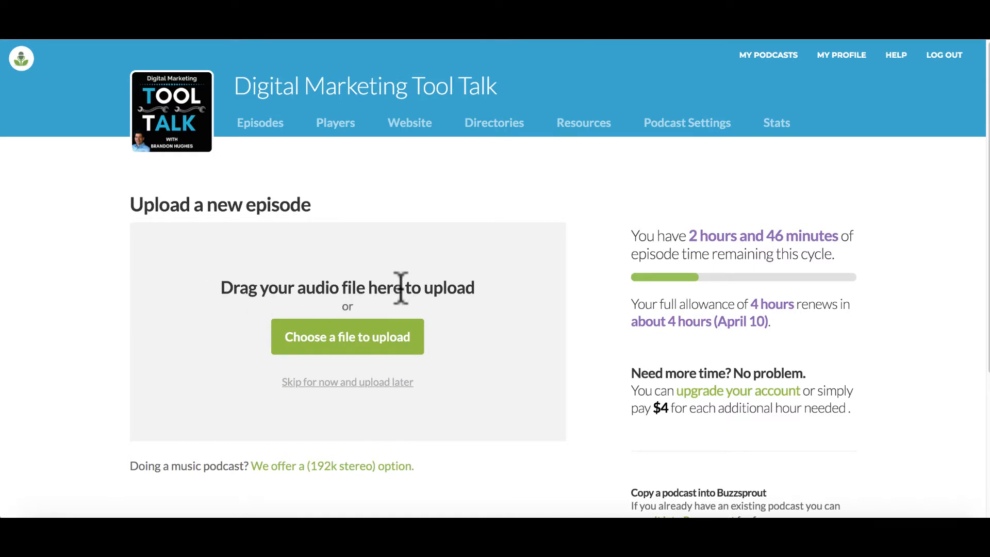
{"action": "mouse_move", "coordinate": [367, 353]}
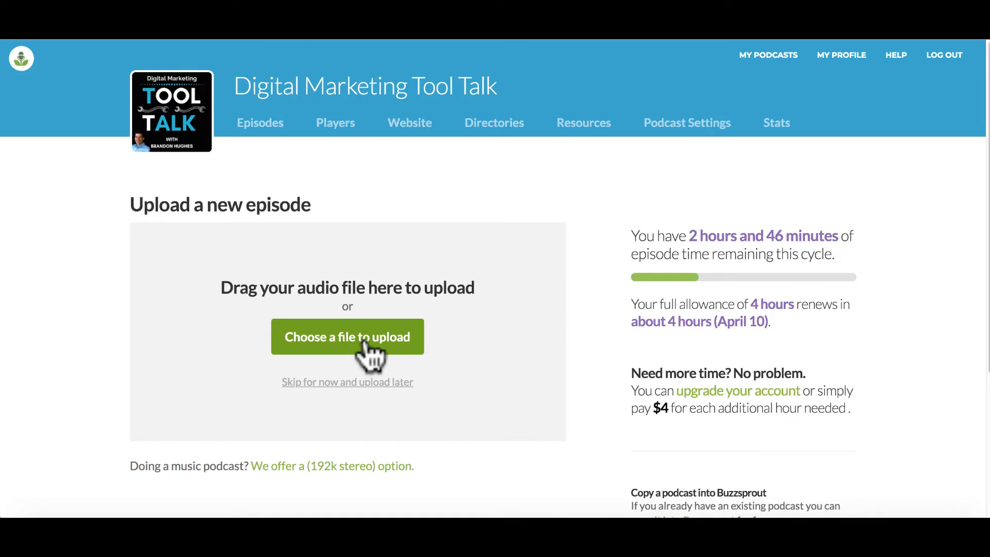
{"action": "mouse_move", "coordinate": [413, 347]}
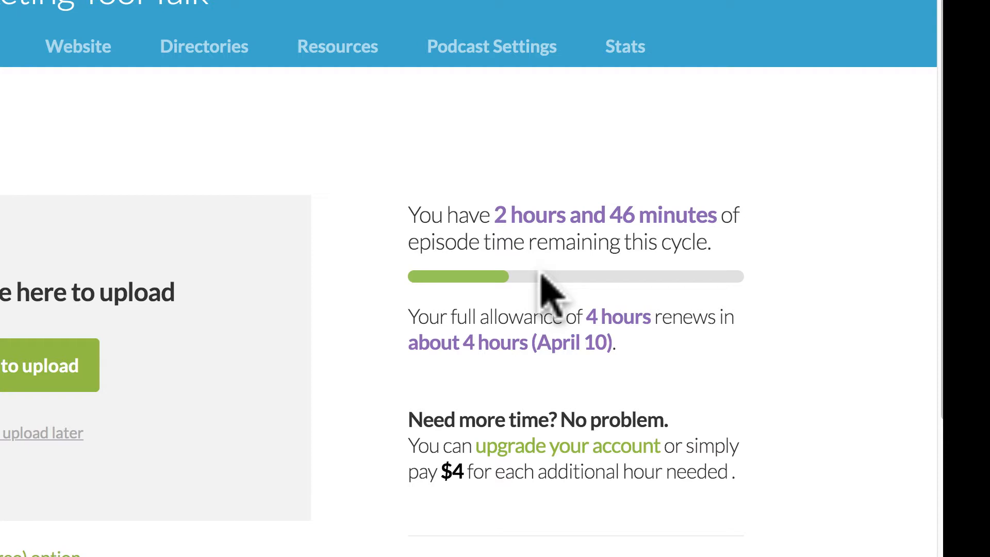
{"action": "mouse_move", "coordinate": [378, 334]}
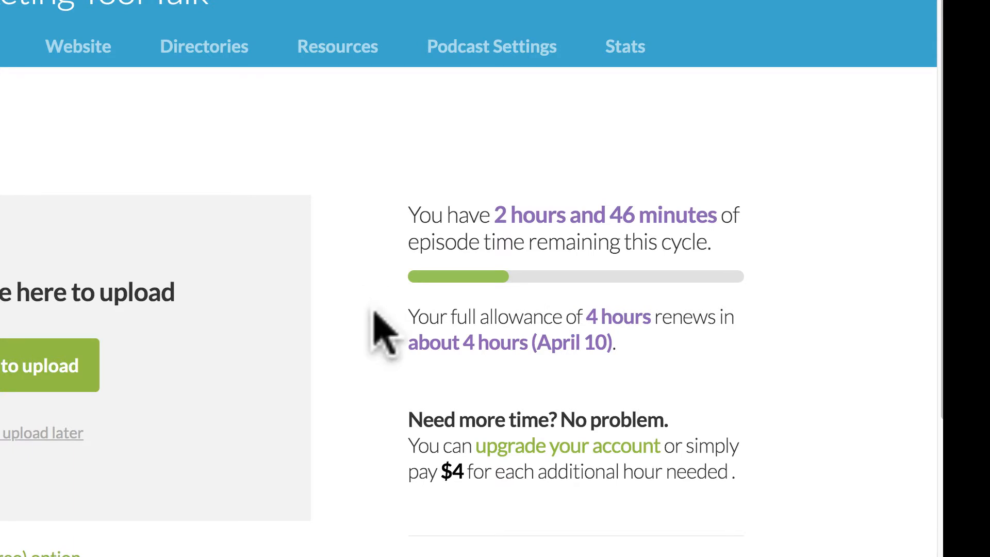
{"action": "scroll", "scroll_direction": "down", "scroll_amount": 3}
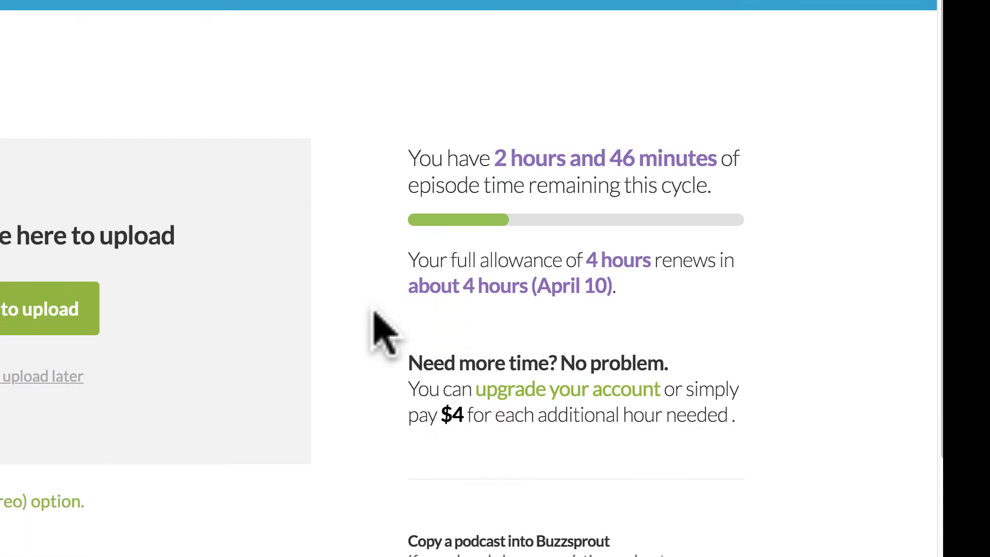
{"action": "scroll", "scroll_direction": "down", "scroll_amount": 3}
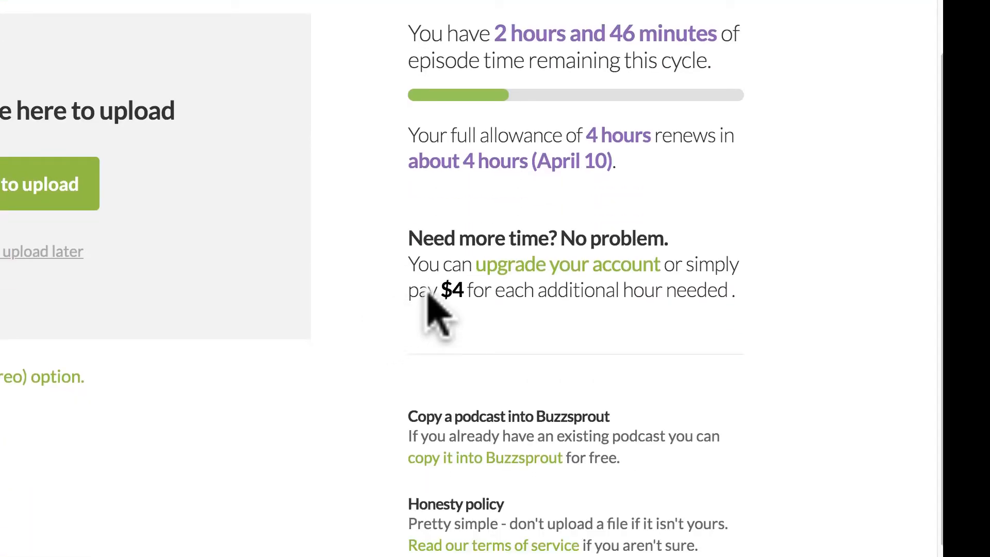
{"action": "mouse_move", "coordinate": [554, 271]}
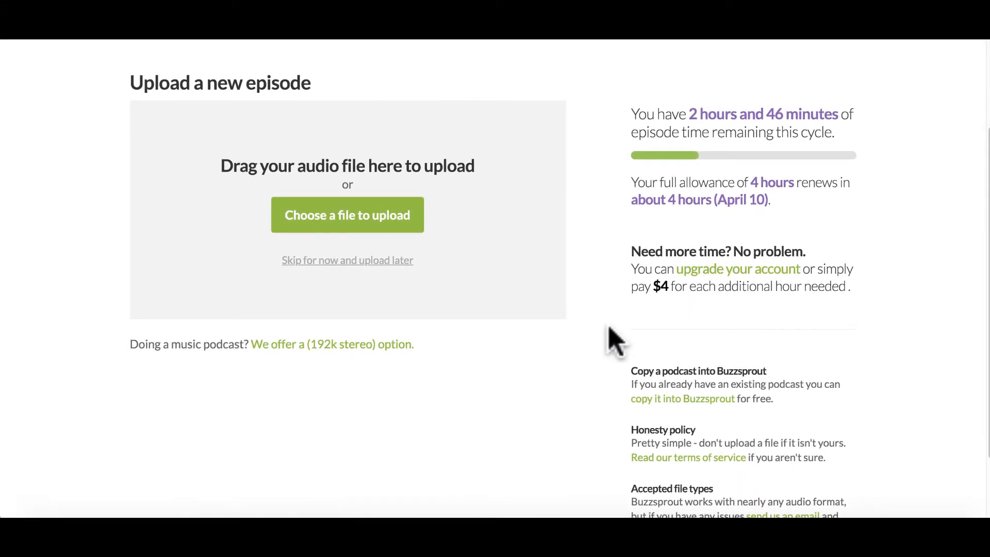
{"action": "mouse_move", "coordinate": [346, 214]}
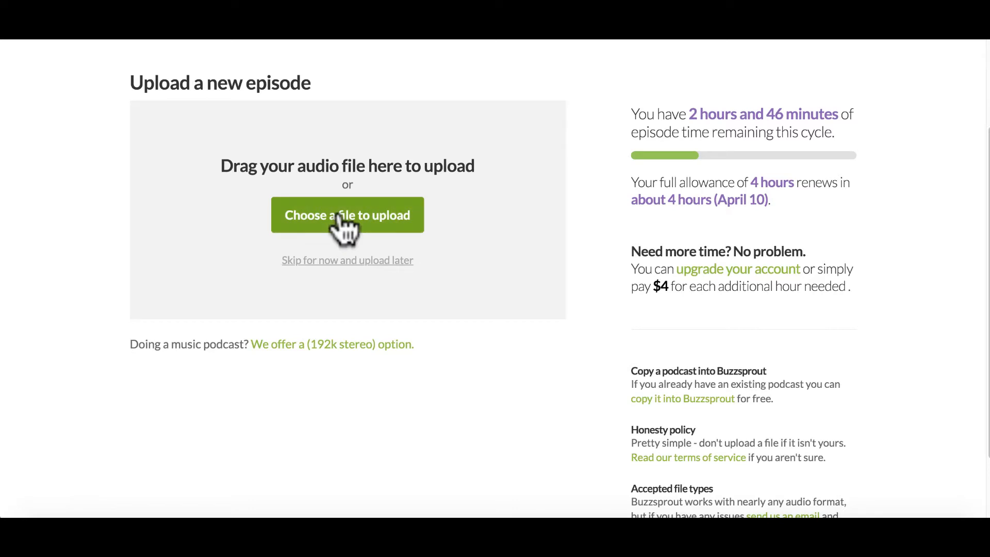
Step: From the file chooser, go into Episodes and then the Ep. 20 Mailerlite folder
{"action": "left_click", "coordinate": [346, 214]}
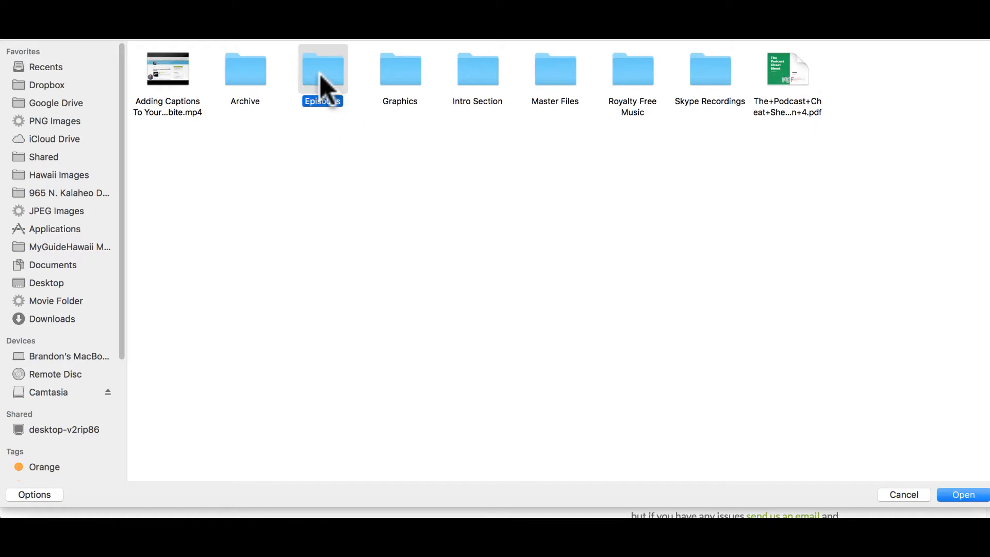
{"action": "double_click", "coordinate": [322, 68]}
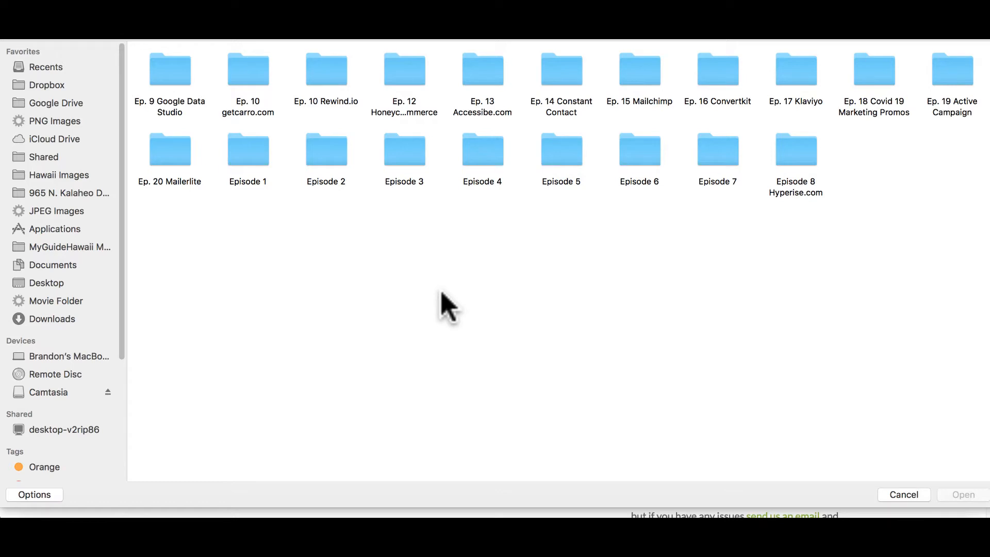
{"action": "mouse_move", "coordinate": [476, 283]}
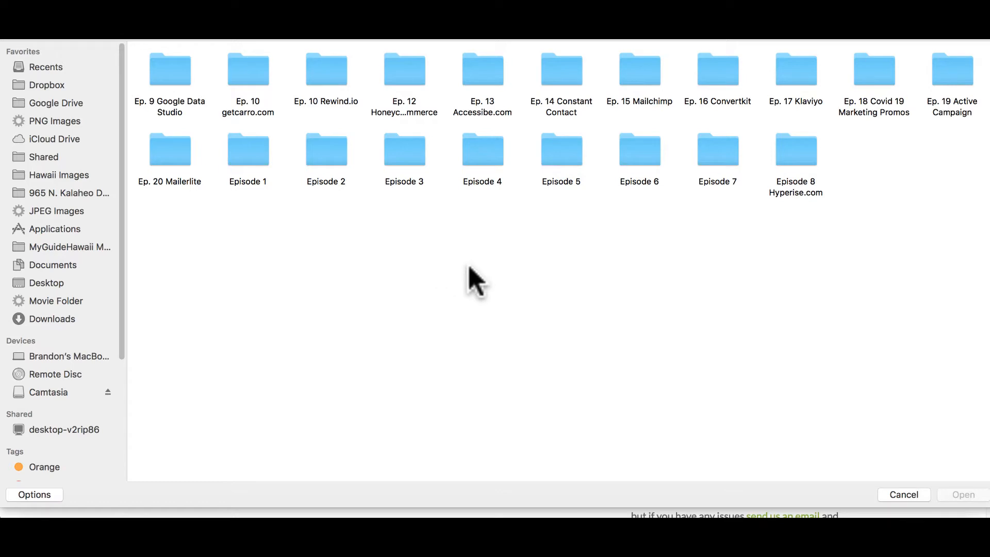
{"action": "mouse_move", "coordinate": [388, 246]}
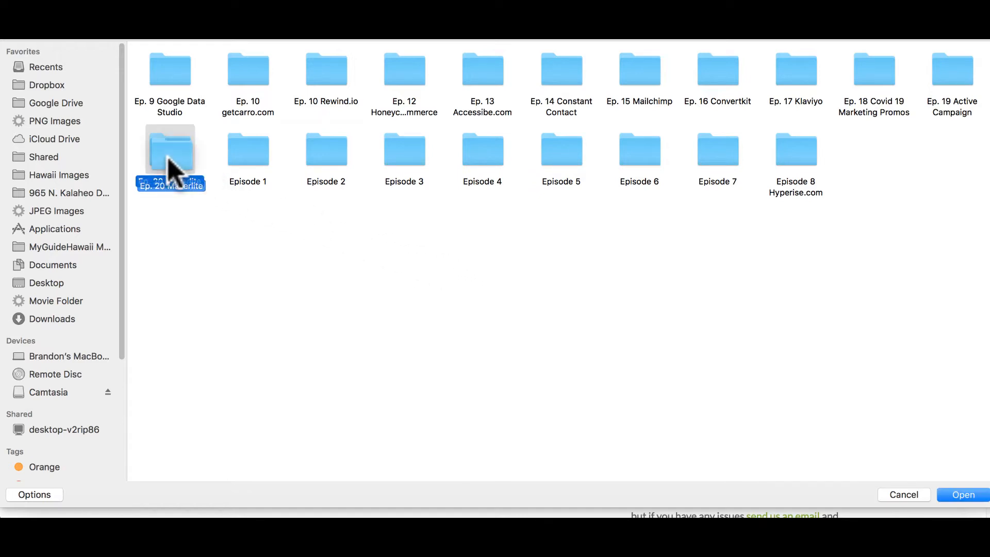
{"action": "double_click", "coordinate": [169, 149]}
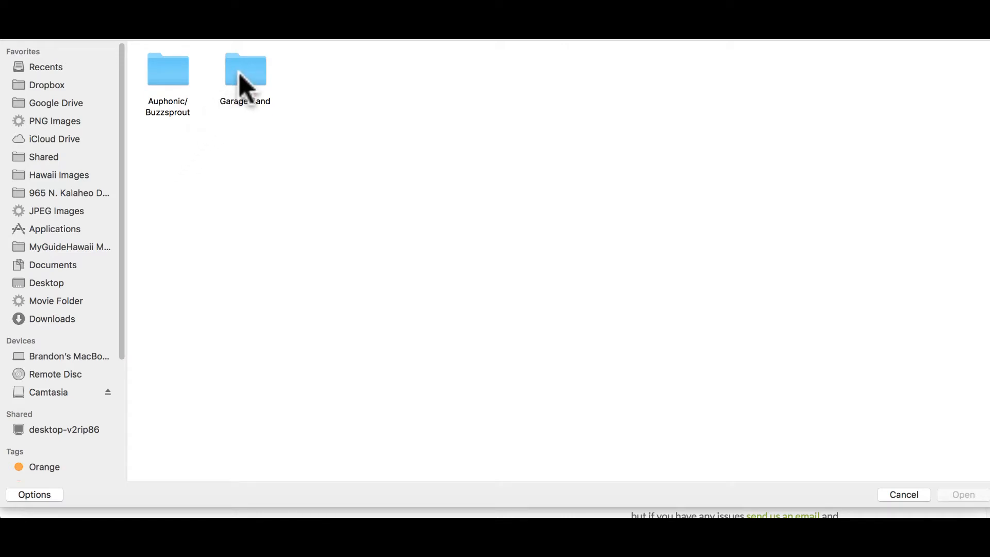
Step: After checking the Garage Band folder, enter the Auphonic/Buzzsprout folder with the finished mp3
{"action": "left_click", "coordinate": [246, 69]}
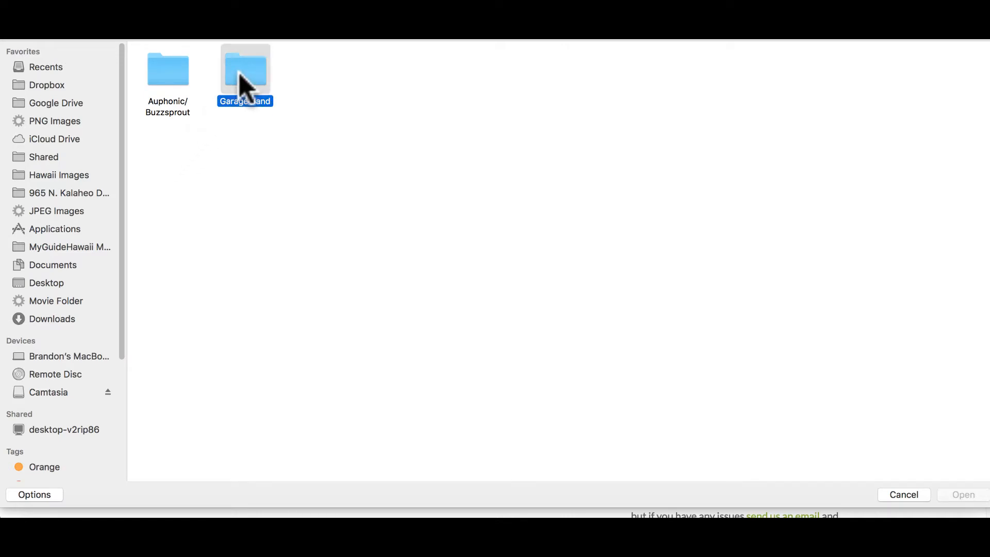
{"action": "double_click", "coordinate": [245, 68]}
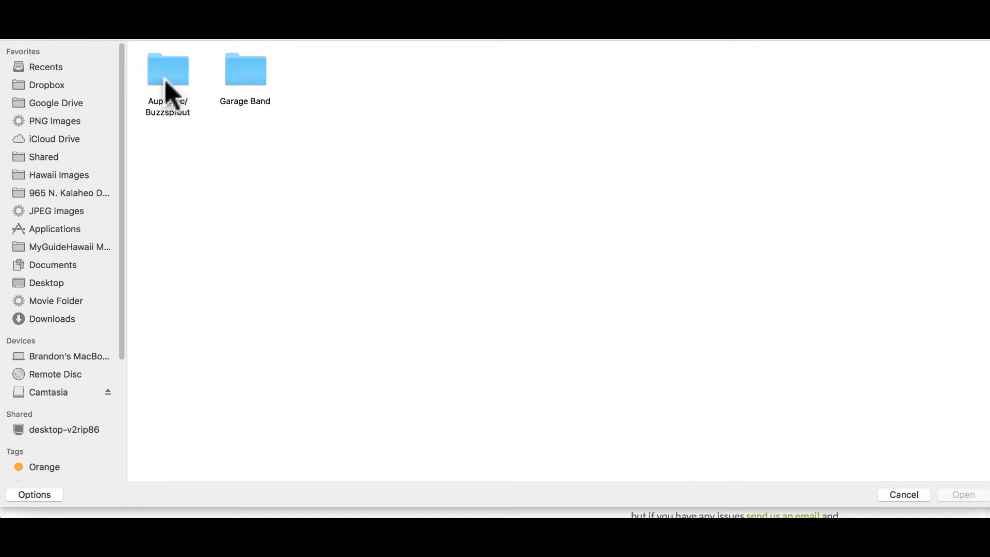
{"action": "left_click", "coordinate": [167, 76]}
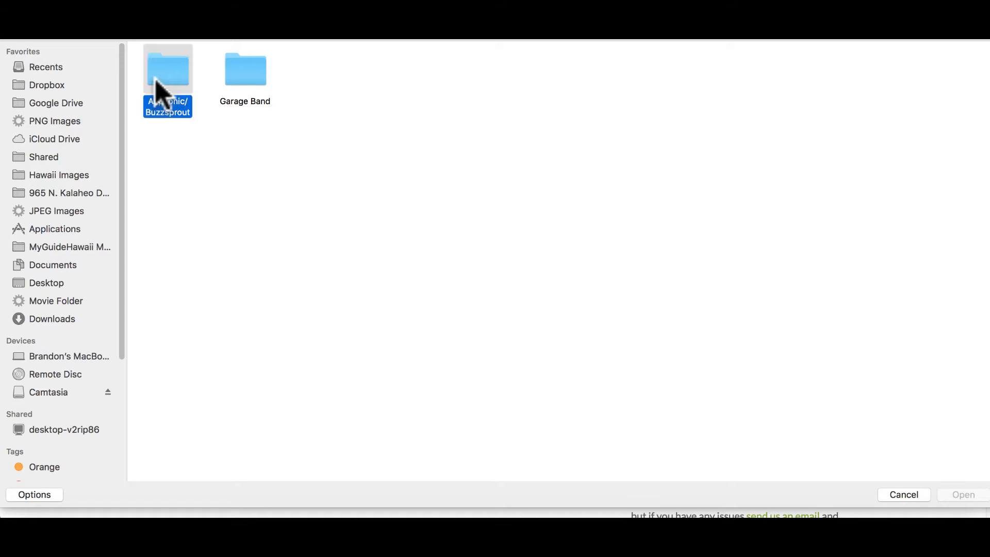
{"action": "double_click", "coordinate": [167, 69]}
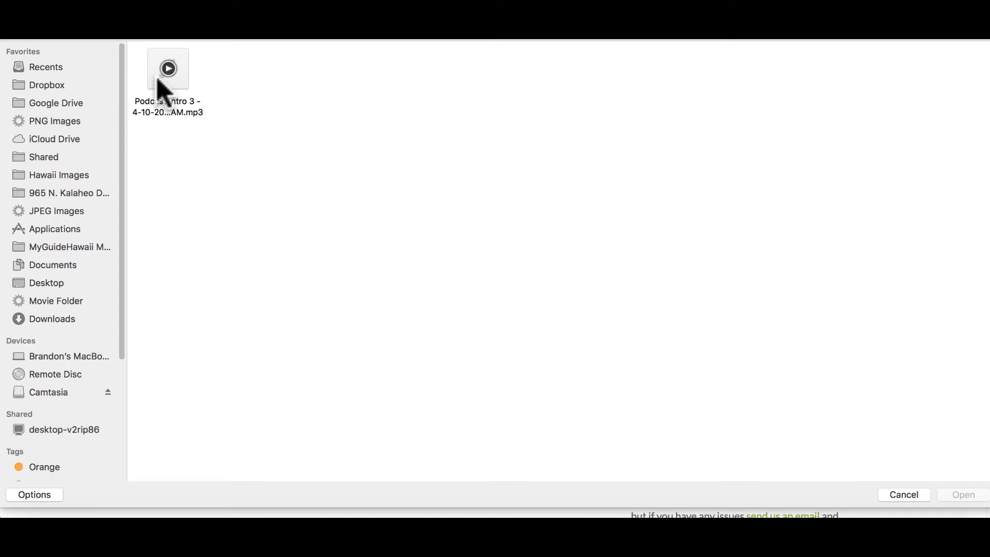
Step: Upload the Podcast Intro mp3 and title the episode 'Mailer Lite - The Lite Heavy Hitter in the Email Arena'
{"action": "left_click", "coordinate": [962, 493]}
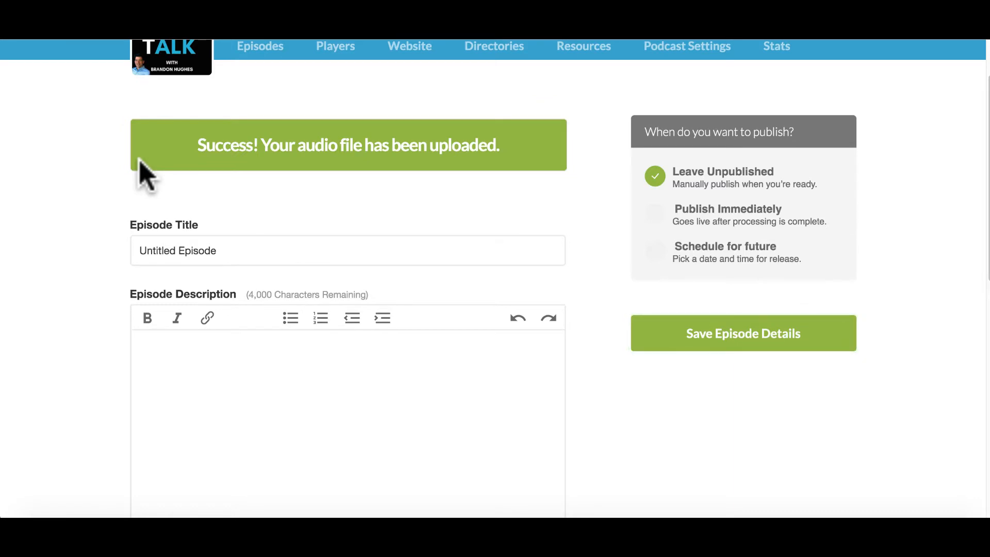
{"action": "mouse_move", "coordinate": [89, 264]}
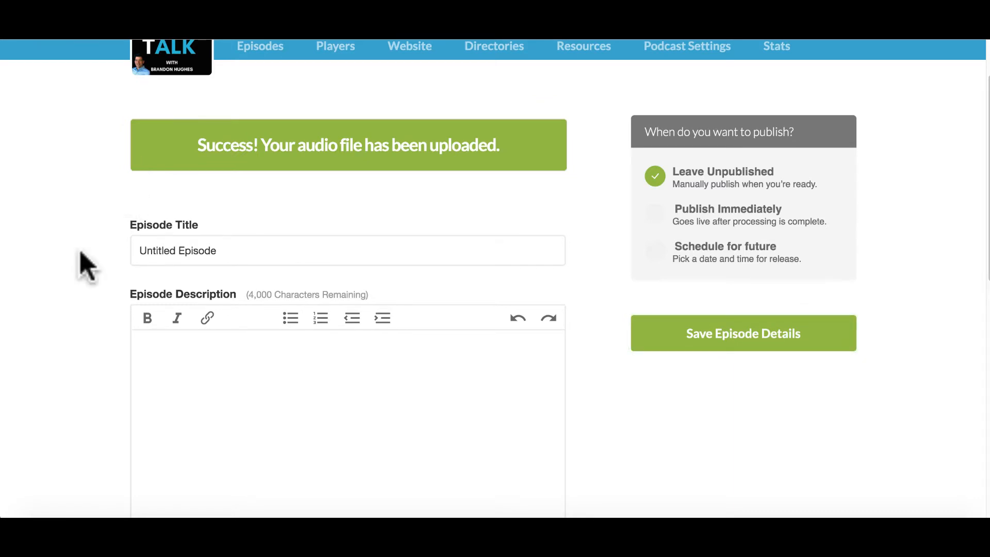
{"action": "mouse_move", "coordinate": [446, 194]}
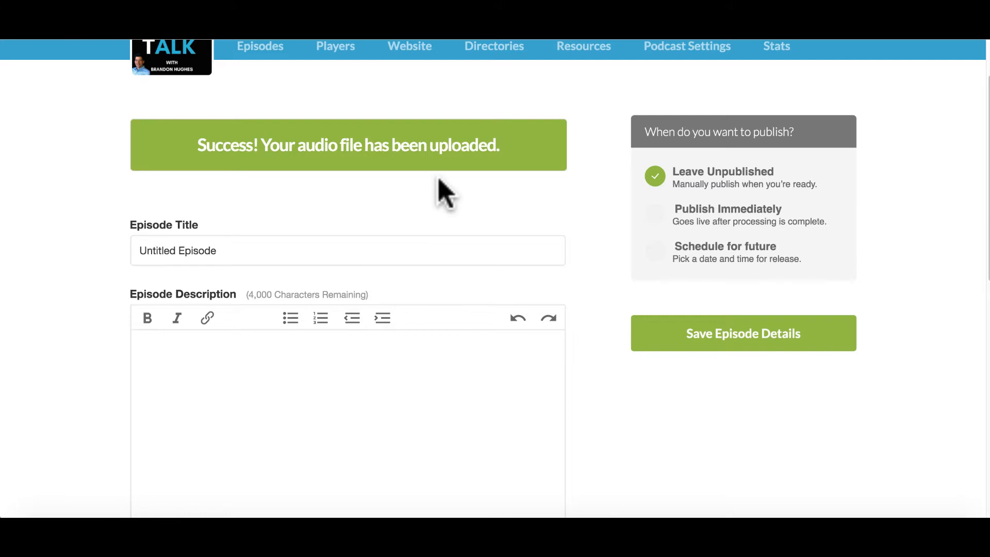
{"action": "mouse_move", "coordinate": [244, 249]}
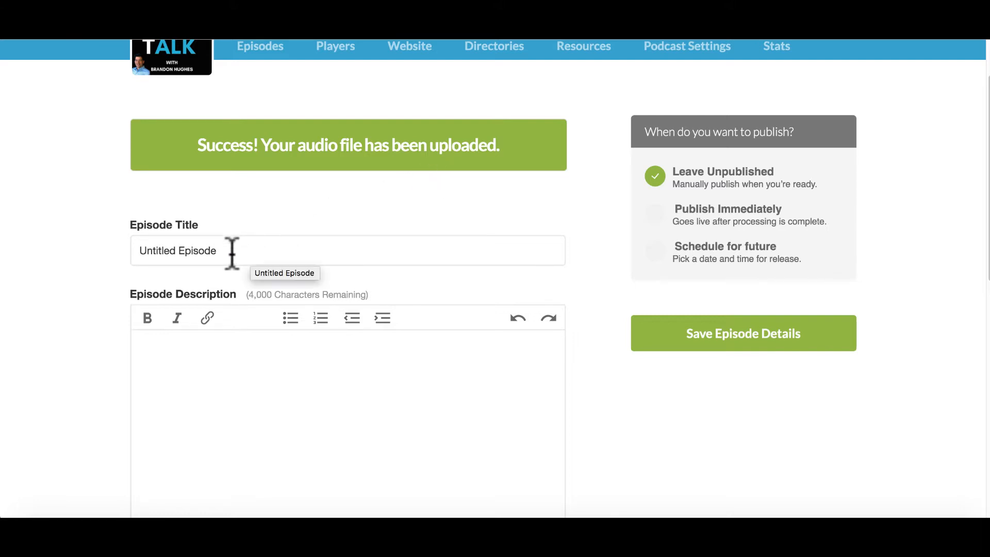
{"action": "left_click", "coordinate": [348, 249]}
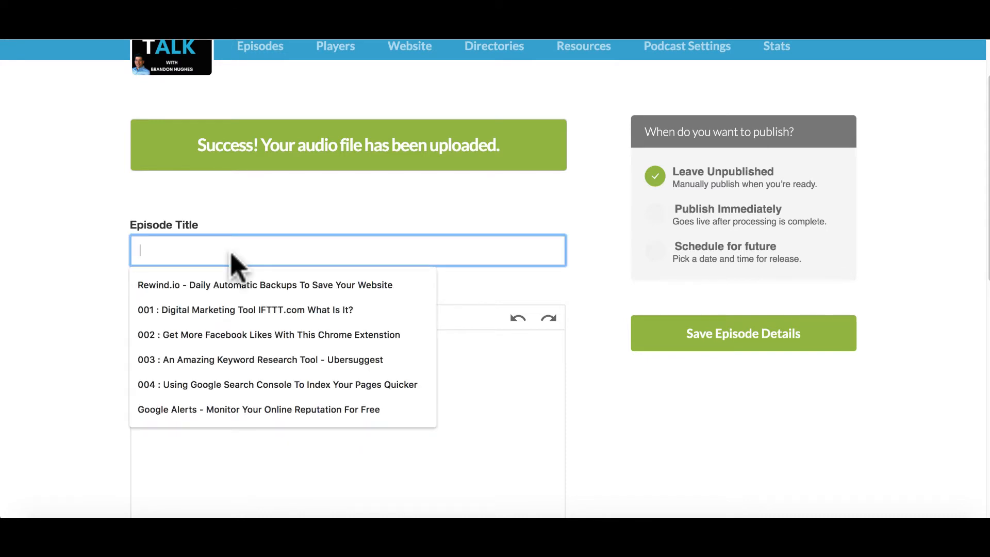
{"action": "mouse_move", "coordinate": [130, 274]}
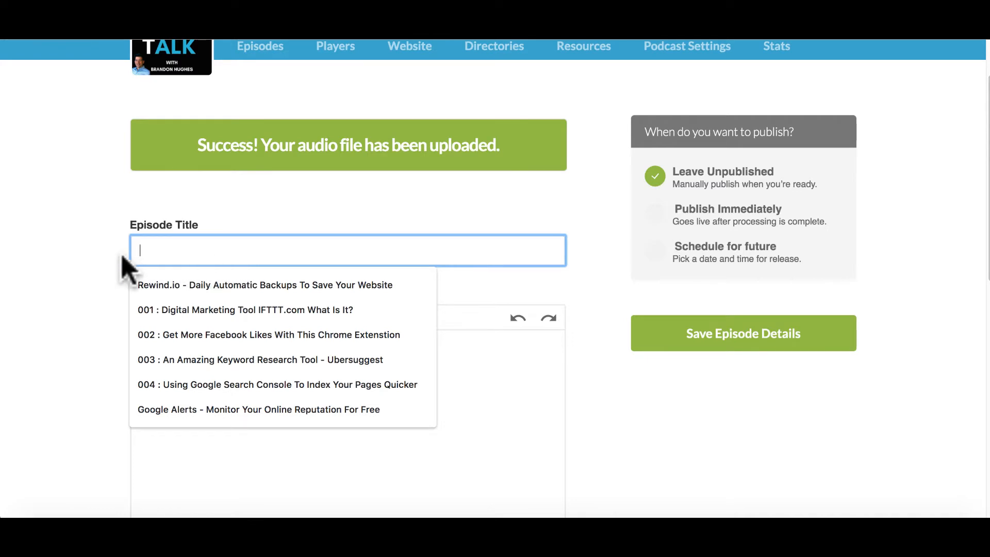
{"action": "type", "text": "Mailer Lite - The Lite Heavy Hitter in the Email Arena"}
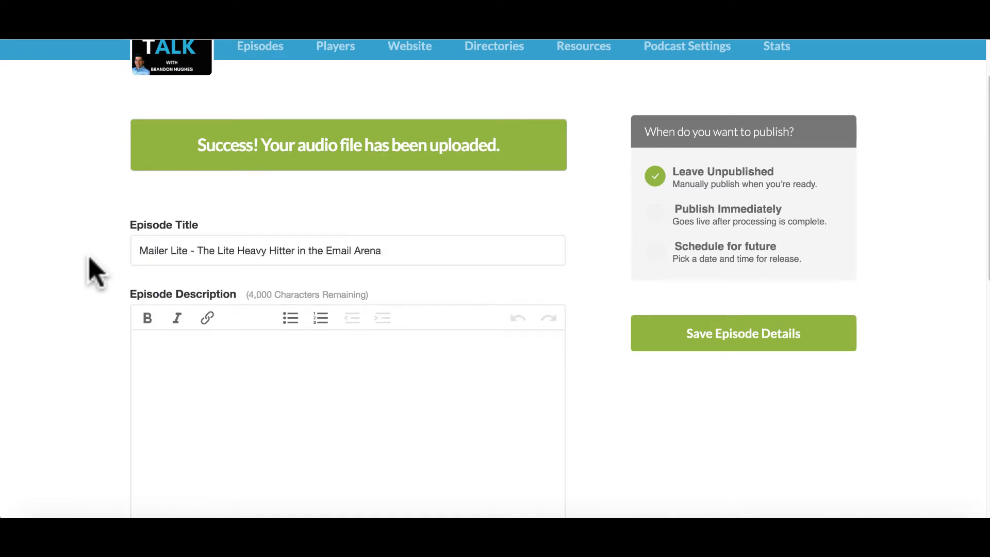
Step: Fill the Episode Description with Mailer Lite's key features, a signup link and contact details
{"action": "scroll", "scroll_direction": "down", "scroll_amount": 3}
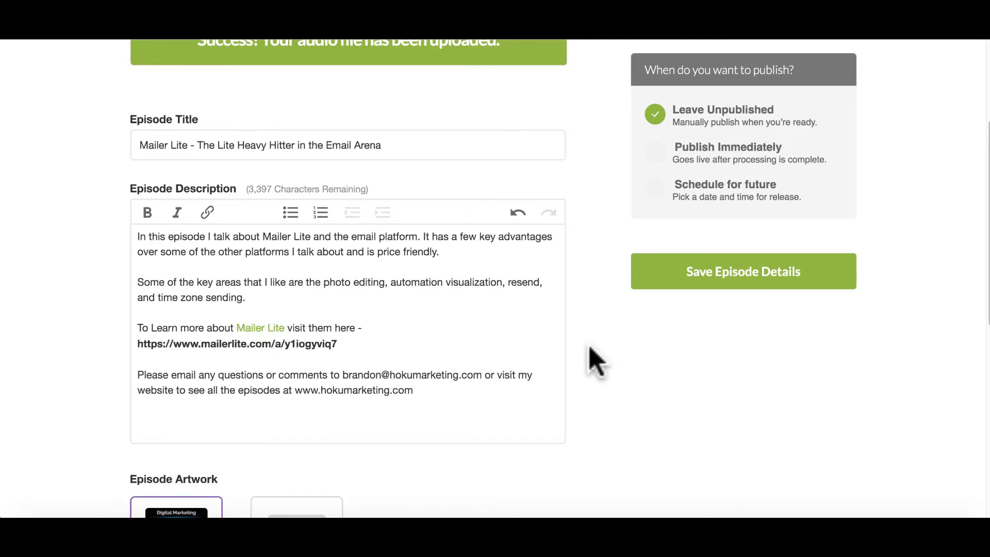
{"action": "mouse_move", "coordinate": [259, 328]}
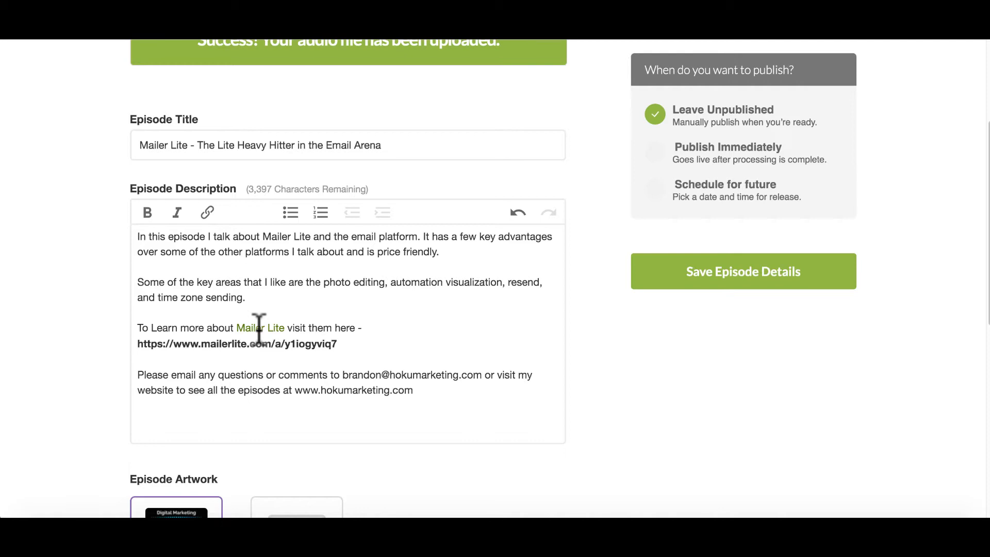
{"action": "mouse_move", "coordinate": [377, 390]}
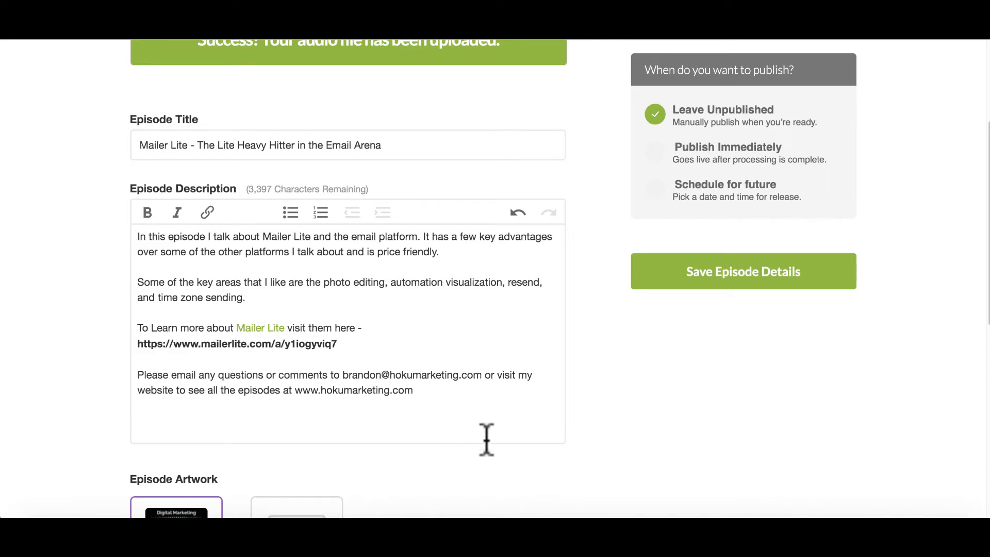
{"action": "scroll", "scroll_direction": "down", "scroll_amount": 3}
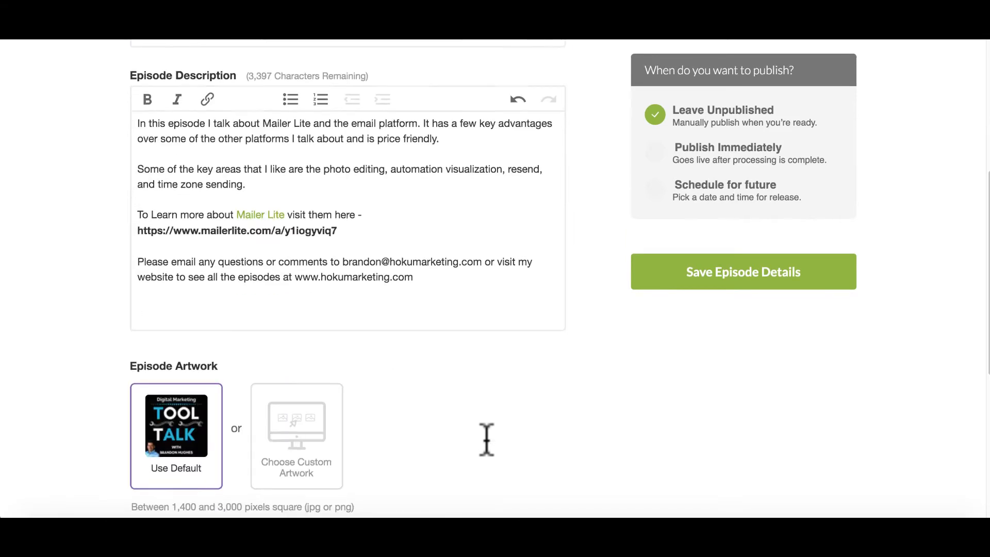
{"action": "scroll", "scroll_direction": "down", "scroll_amount": 3}
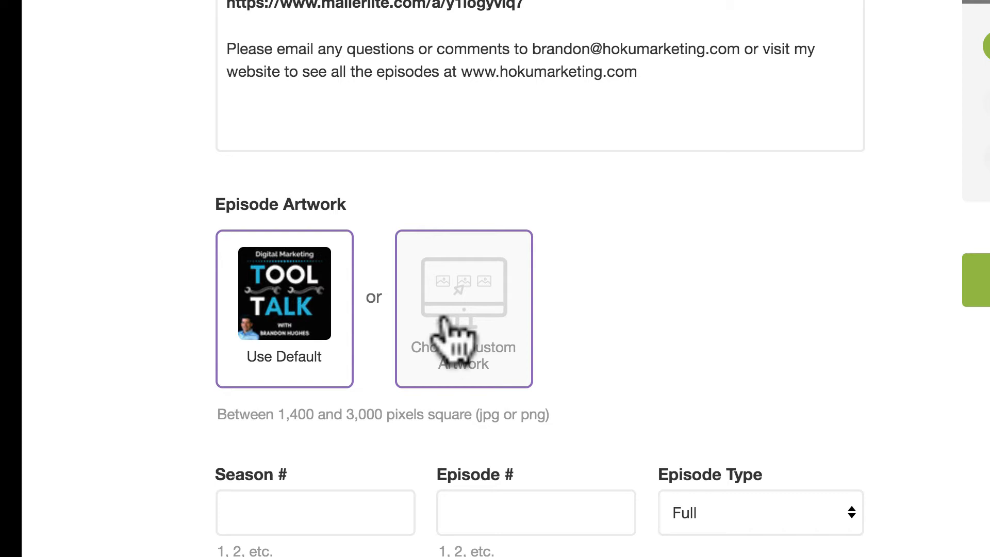
{"action": "left_click", "coordinate": [283, 294]}
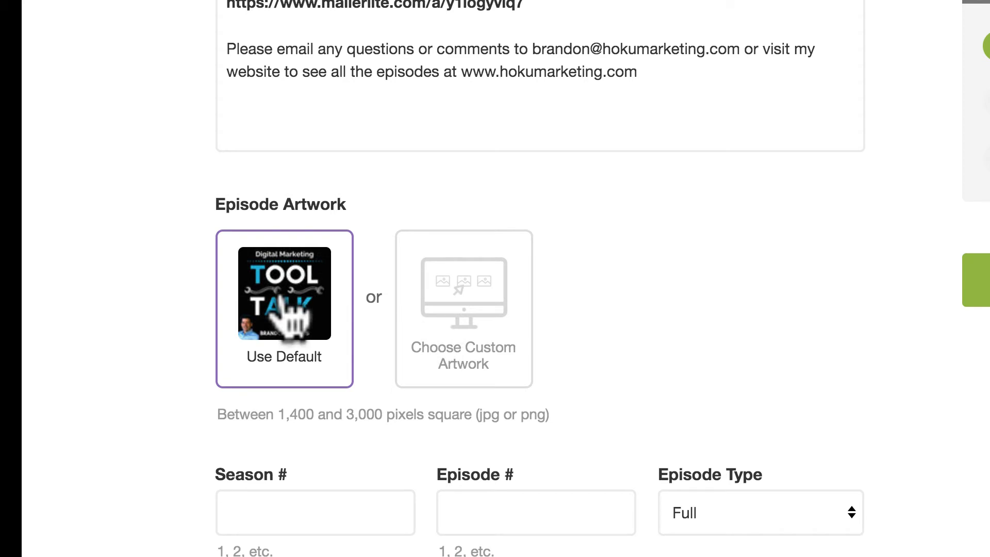
{"action": "scroll", "scroll_direction": "down", "scroll_amount": 3}
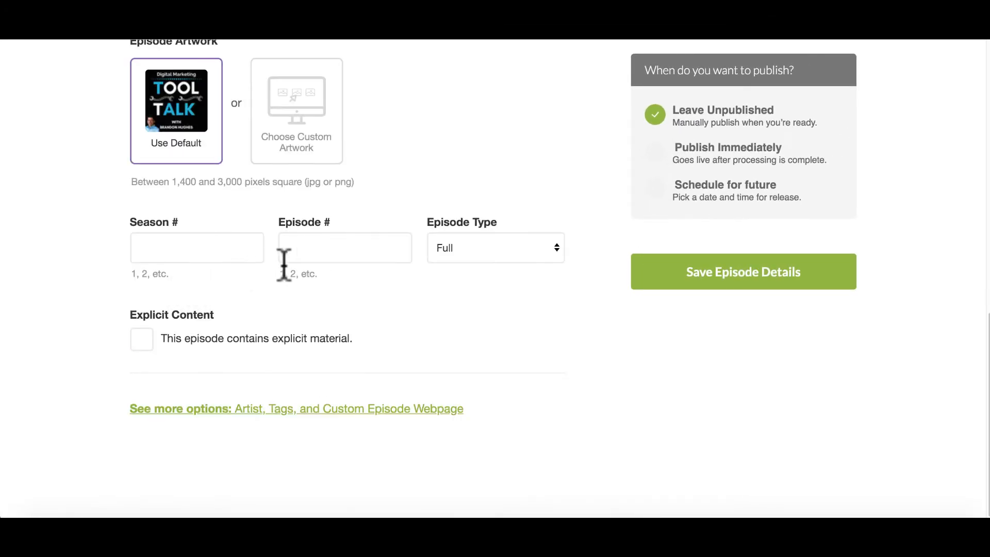
{"action": "mouse_move", "coordinate": [454, 245]}
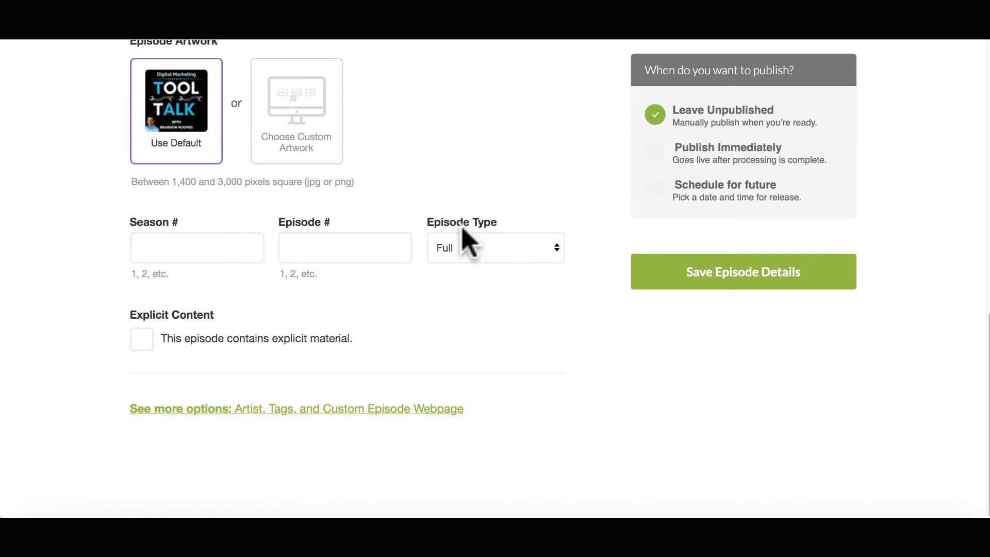
Step: Set the episode number to 20 and leave the episode type as Full
{"action": "left_click", "coordinate": [344, 247]}
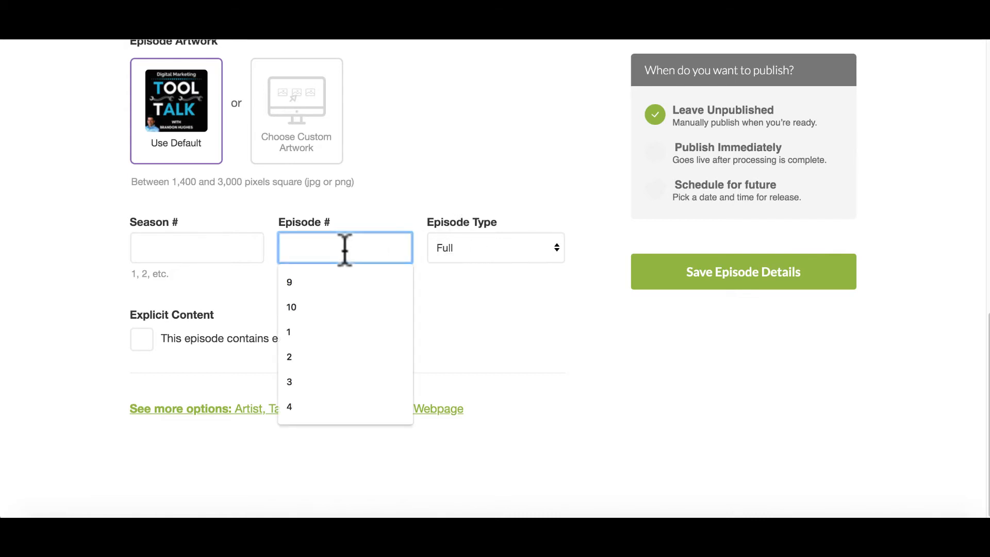
{"action": "type", "text": "20"}
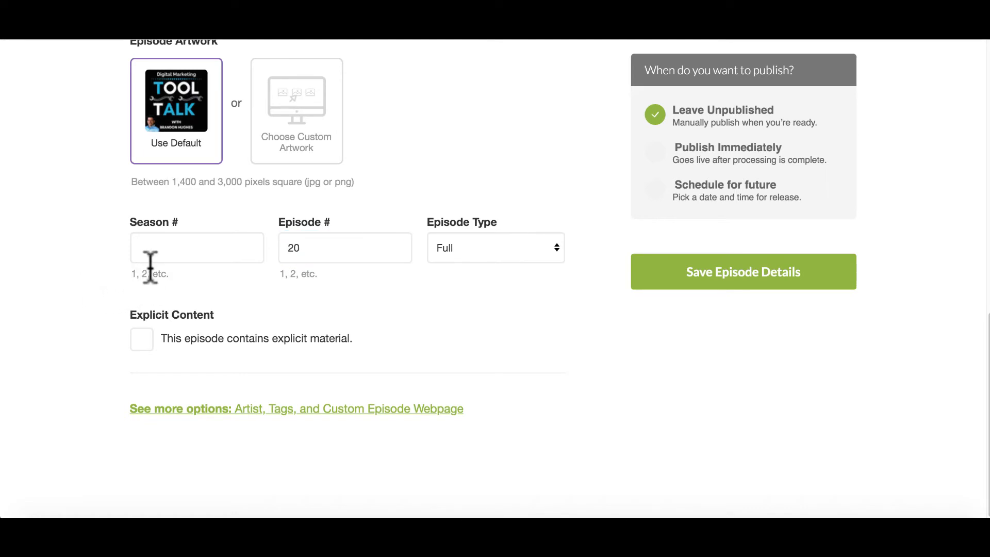
{"action": "left_click", "coordinate": [495, 248]}
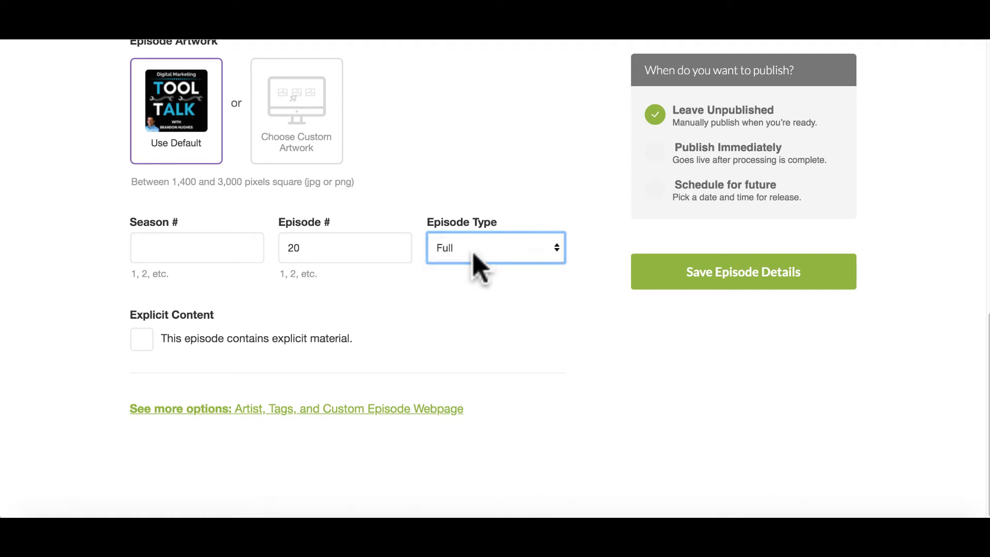
{"action": "mouse_move", "coordinate": [416, 325]}
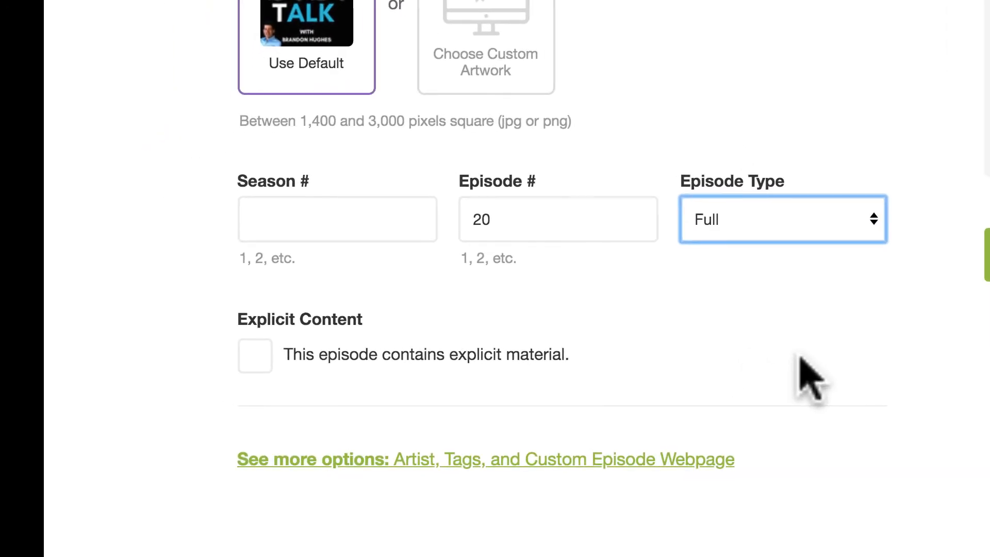
{"action": "mouse_move", "coordinate": [215, 378]}
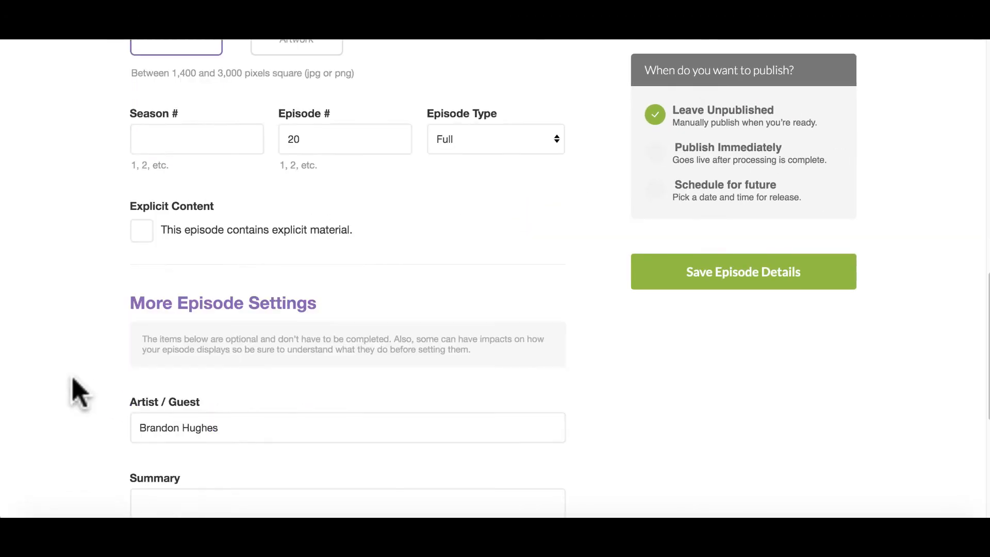
{"action": "scroll", "scroll_direction": "down", "scroll_amount": 3}
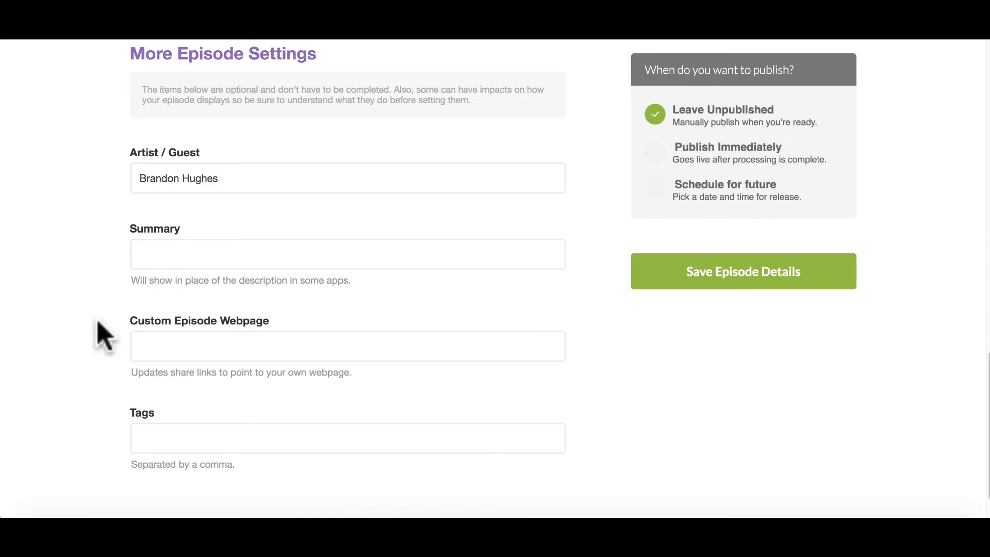
{"action": "scroll", "scroll_direction": "down", "scroll_amount": 3}
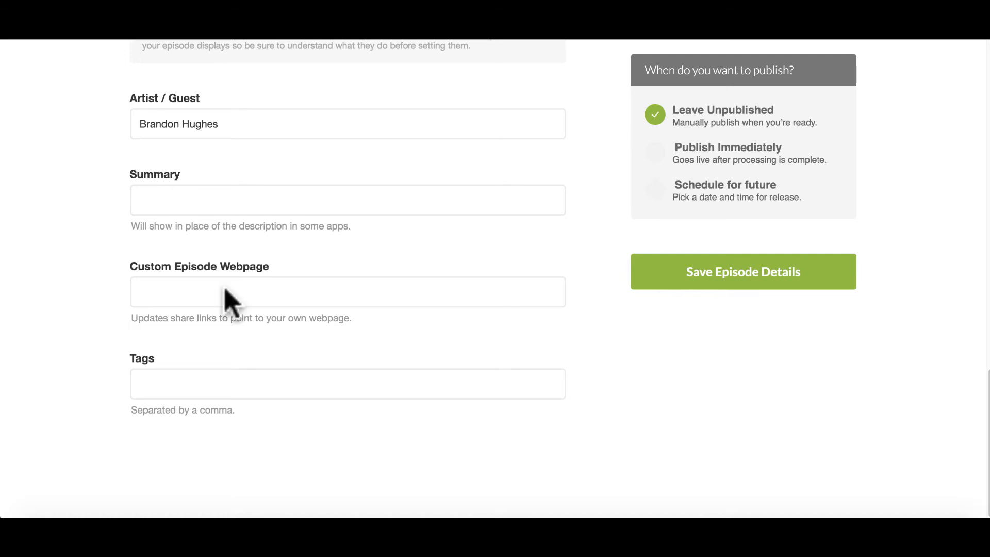
Step: Enter tags including marketing, seo, keyword research, content marketing, mailer lite and email marketing
{"action": "left_click", "coordinate": [347, 384]}
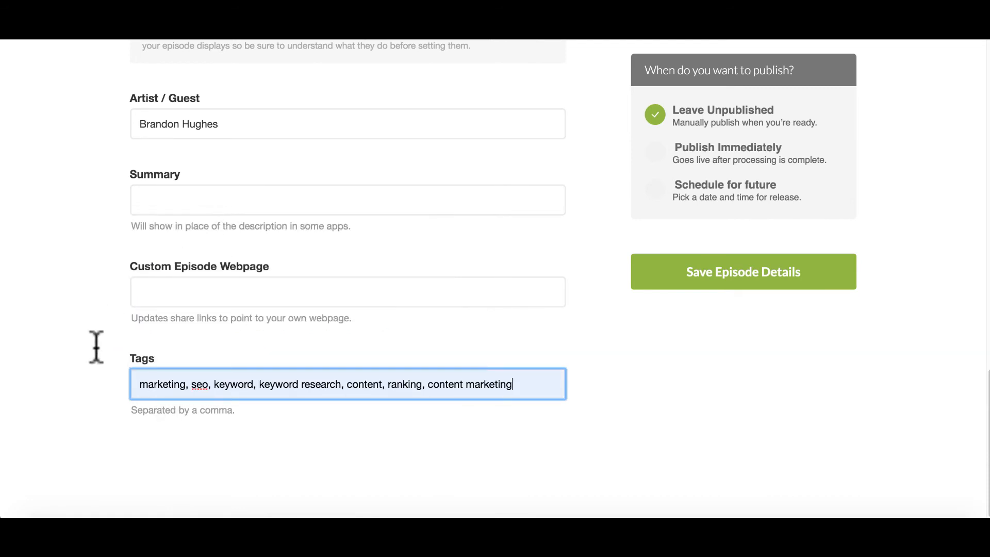
{"action": "mouse_move", "coordinate": [159, 423]}
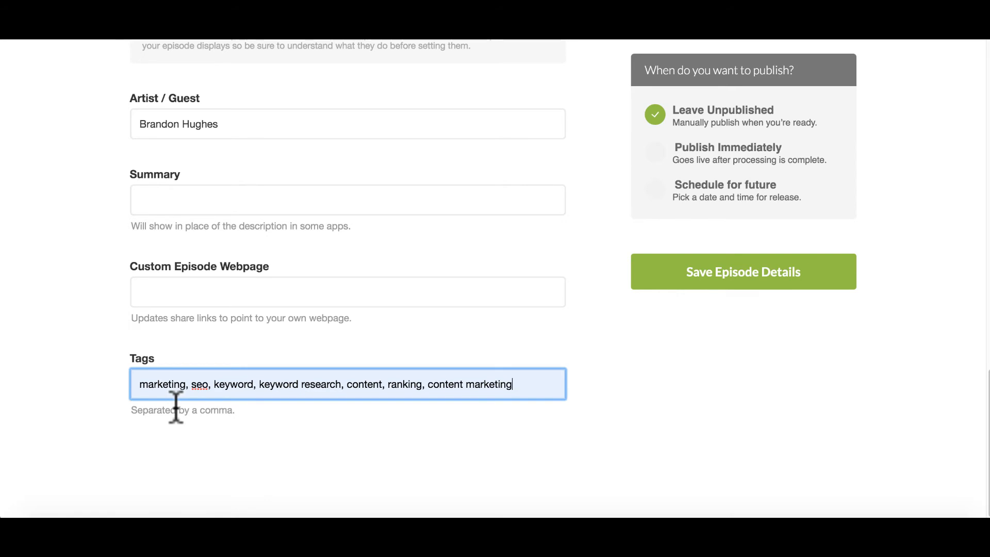
{"action": "mouse_move", "coordinate": [479, 476]}
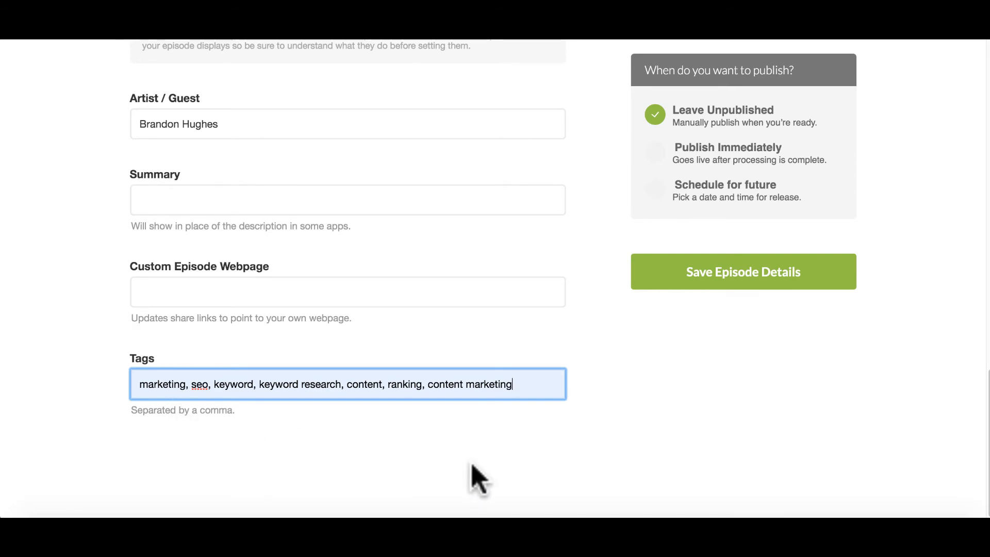
{"action": "type", "text": ", mailer lite,"}
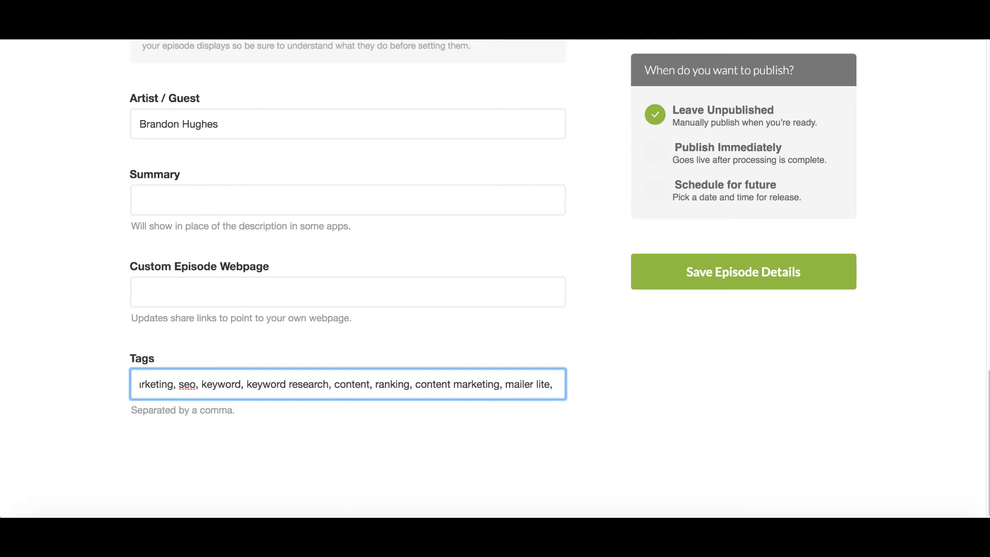
{"action": "type", "text": "email marketing, email"}
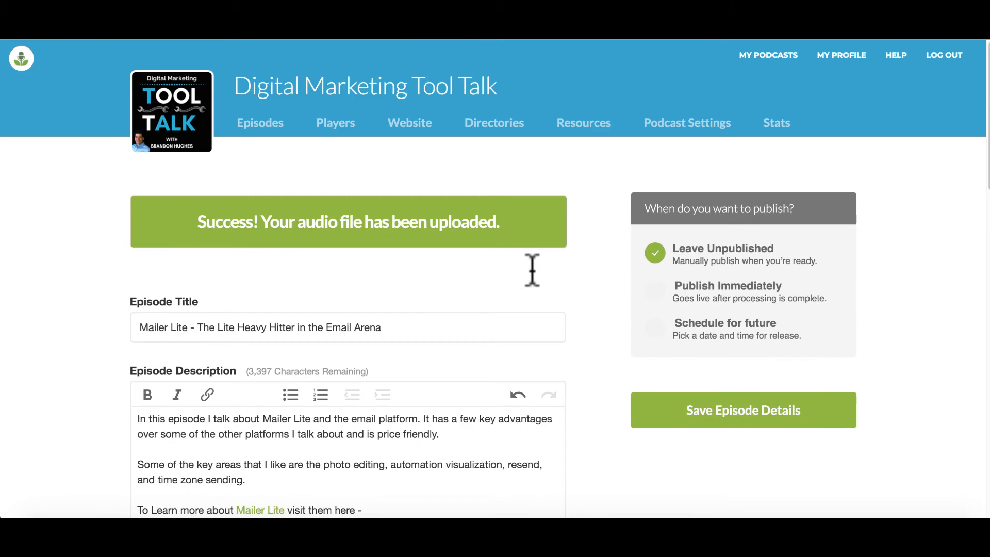
Step: Save the episode details so the Mailer Lite episode appears, not live, in the list
{"action": "scroll", "scroll_direction": "down", "scroll_amount": 3}
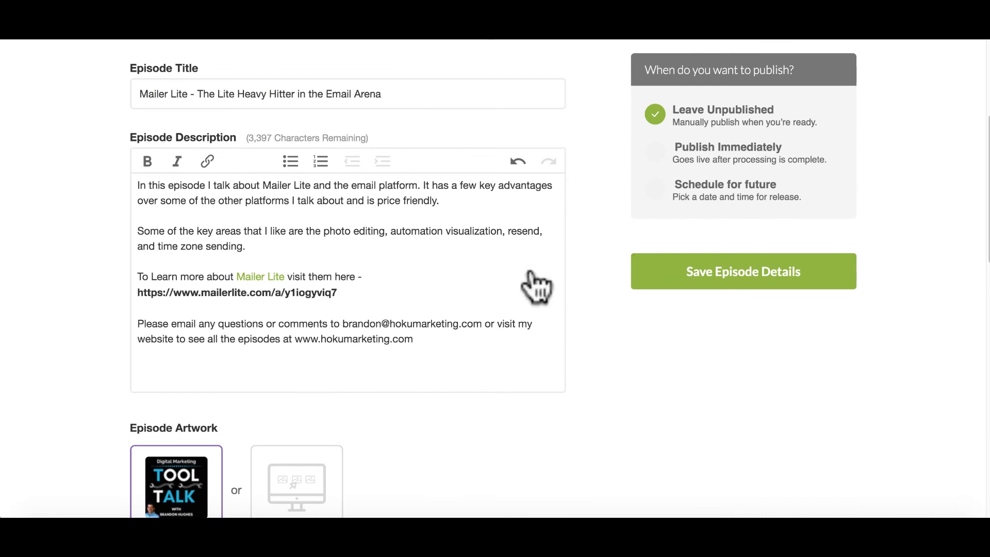
{"action": "left_click", "coordinate": [743, 271]}
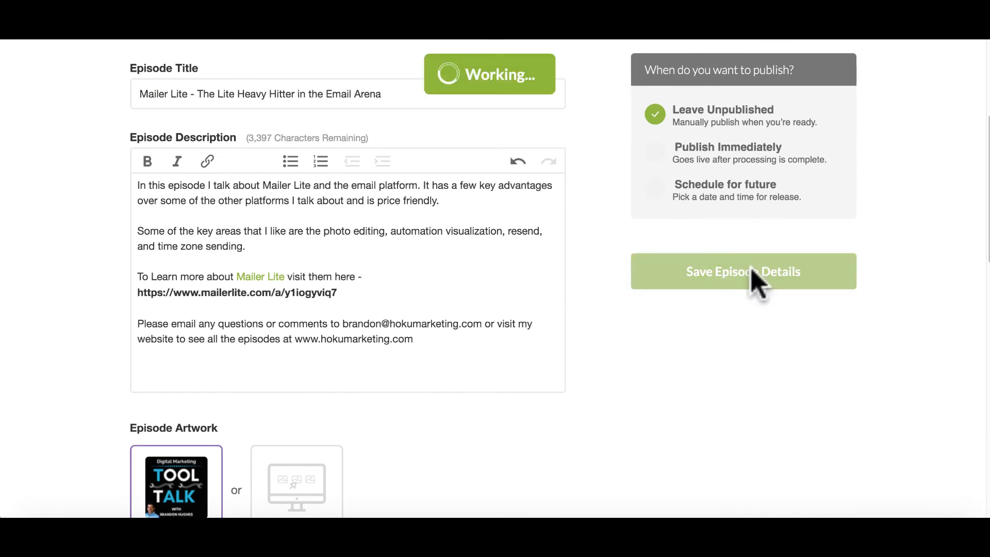
{"action": "left_click", "coordinate": [742, 271]}
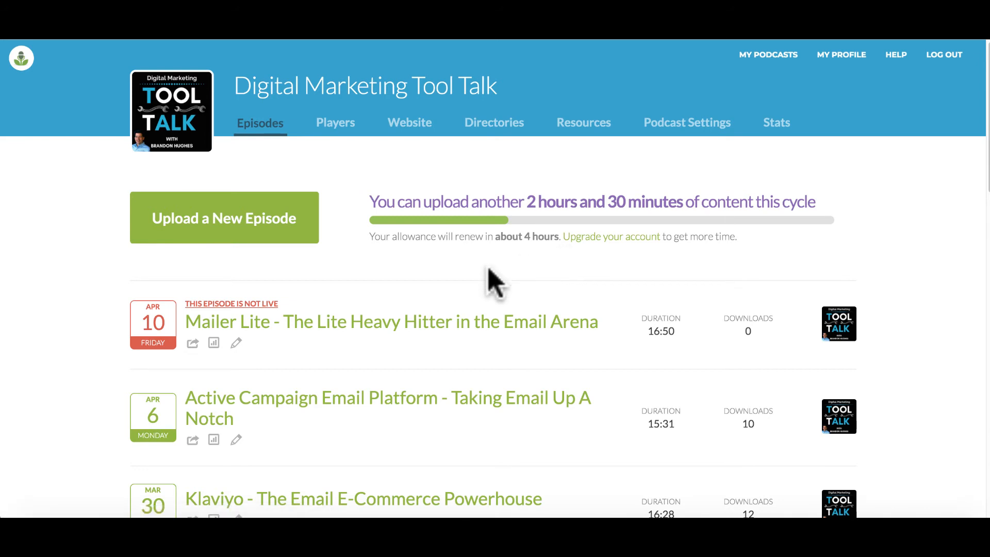
{"action": "mouse_move", "coordinate": [277, 334]}
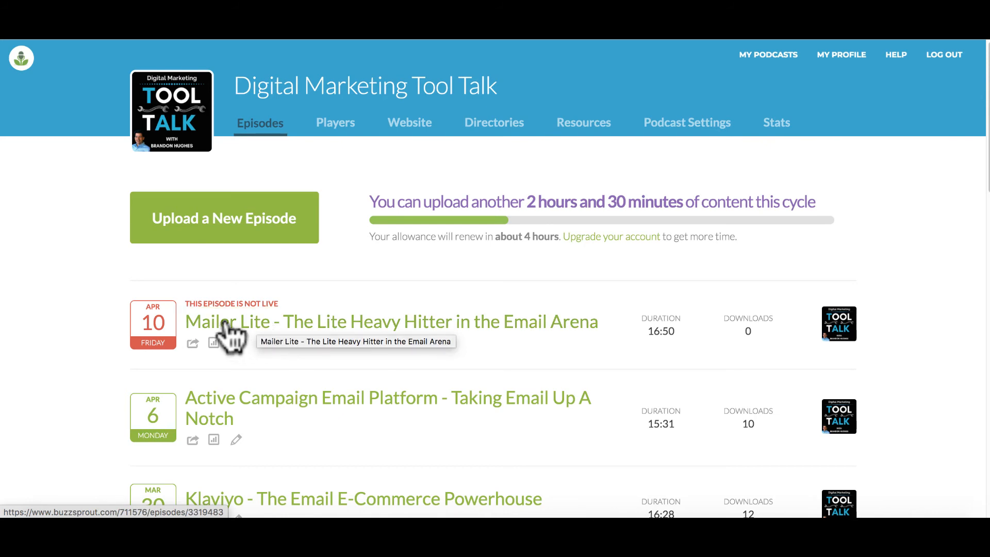
Step: Go to the Mailer Lite episode's page, currently not live and set for Apr. 10 at 1PM
{"action": "left_click", "coordinate": [392, 322]}
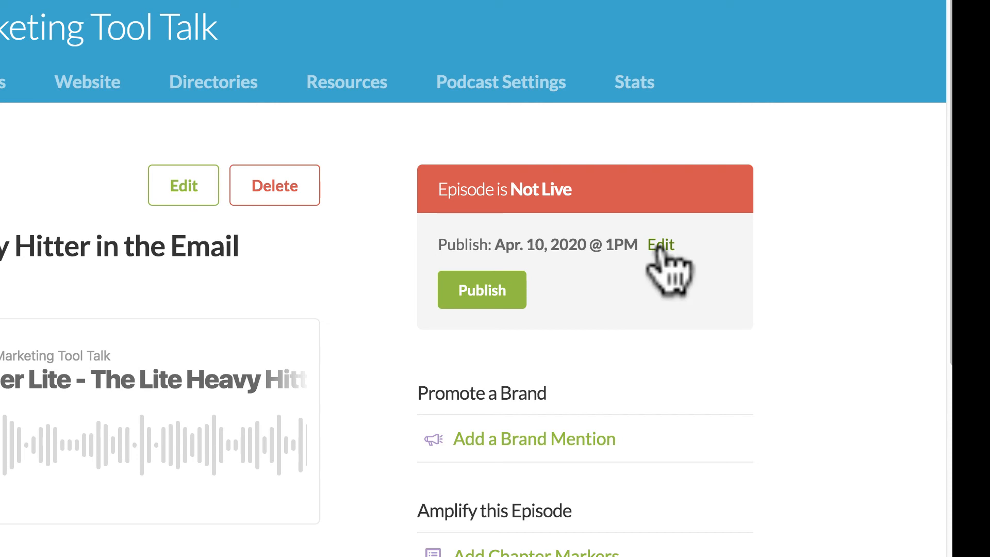
Step: Reschedule publishing to April 13, 2020 at 1 AM Hawaii time and confirm the schedule
{"action": "left_click", "coordinate": [660, 246]}
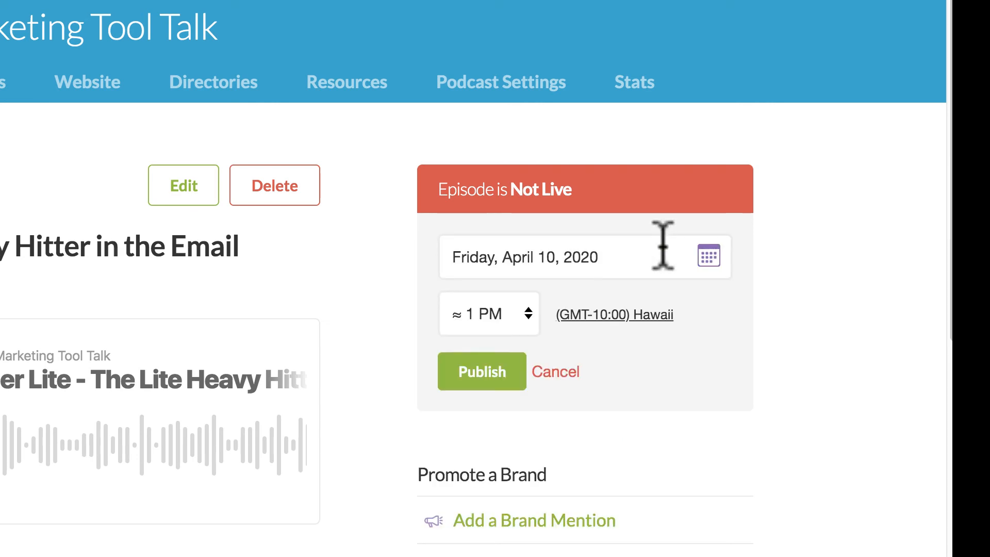
{"action": "left_click", "coordinate": [707, 257]}
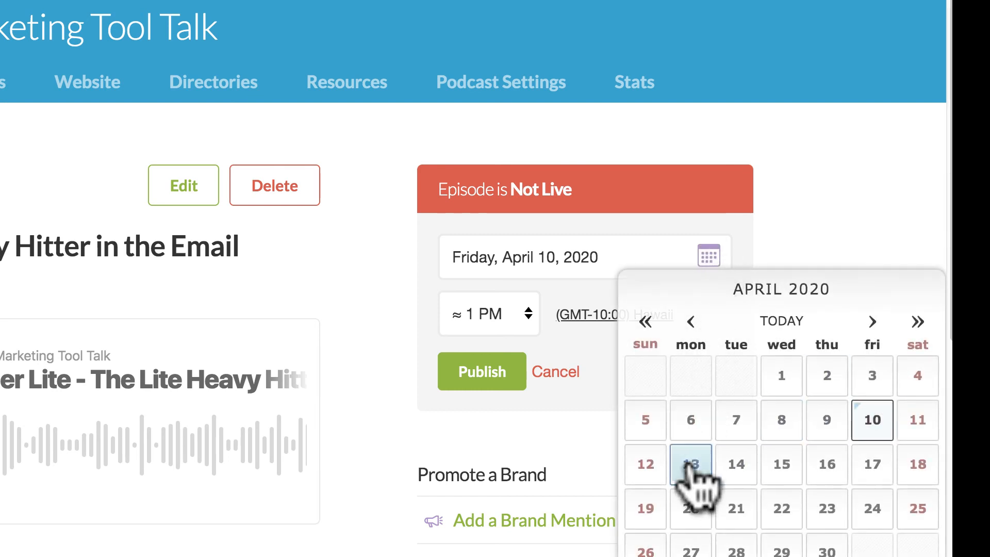
{"action": "left_click", "coordinate": [690, 463]}
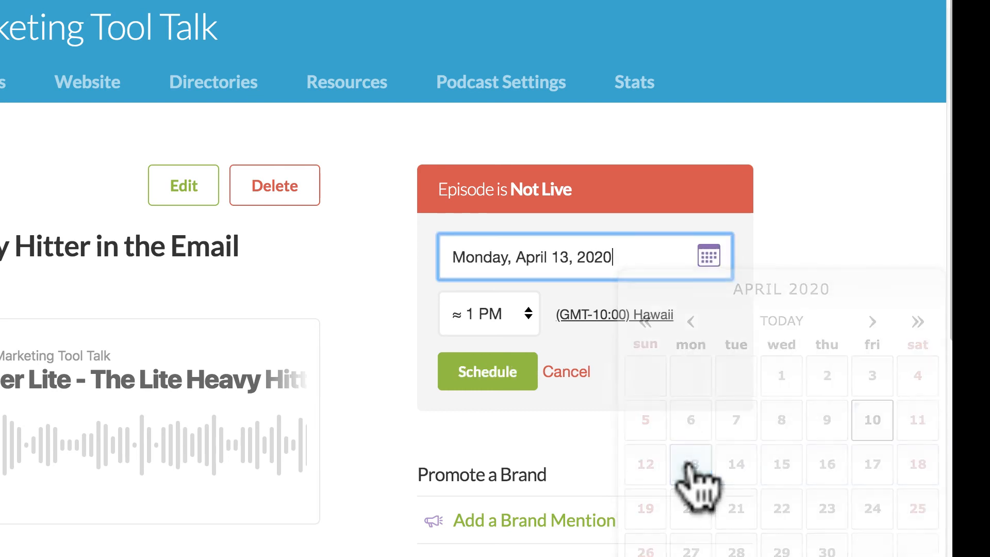
{"action": "left_click", "coordinate": [690, 465]}
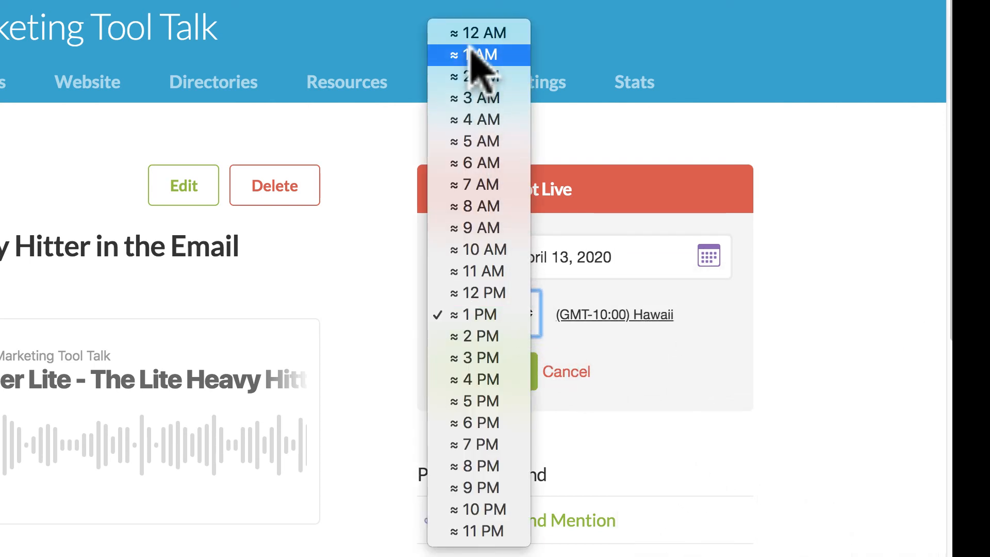
{"action": "left_click", "coordinate": [478, 55]}
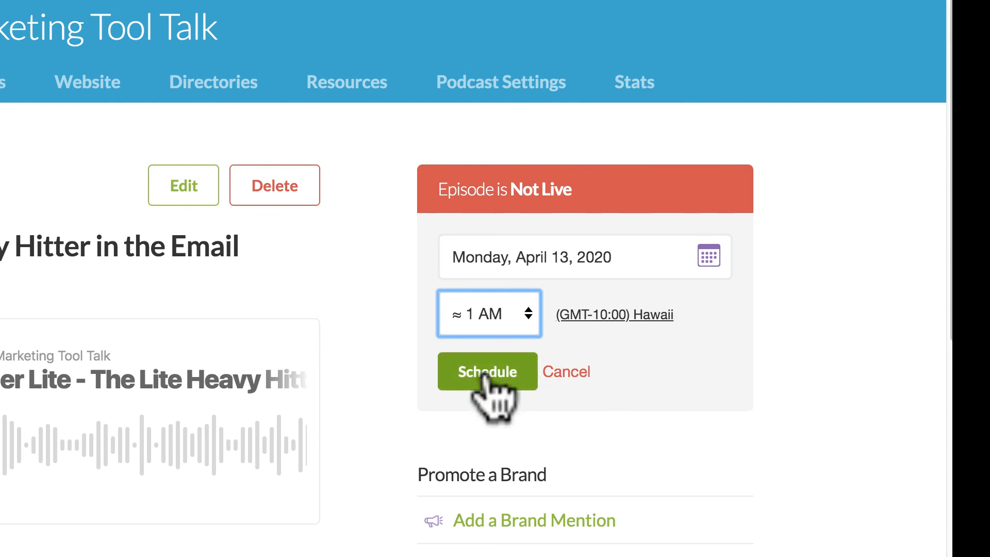
{"action": "left_click", "coordinate": [486, 371]}
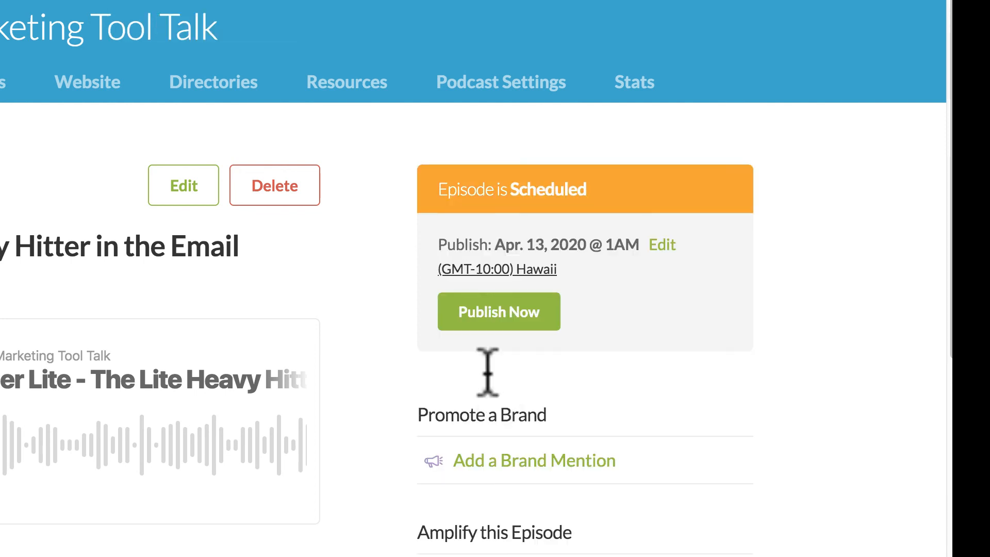